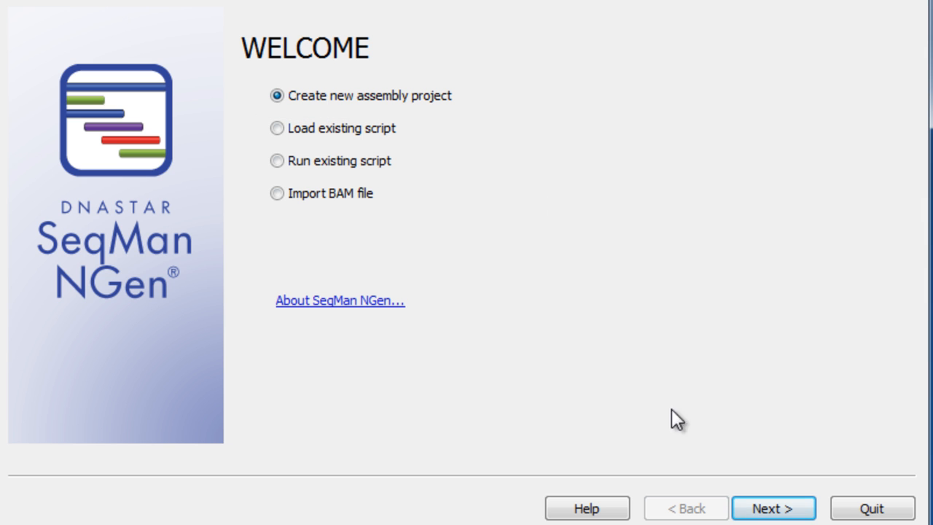
Start a new reference-guided genome assembly with gap closure named VideoProject, saved to Desktop
click(772, 508)
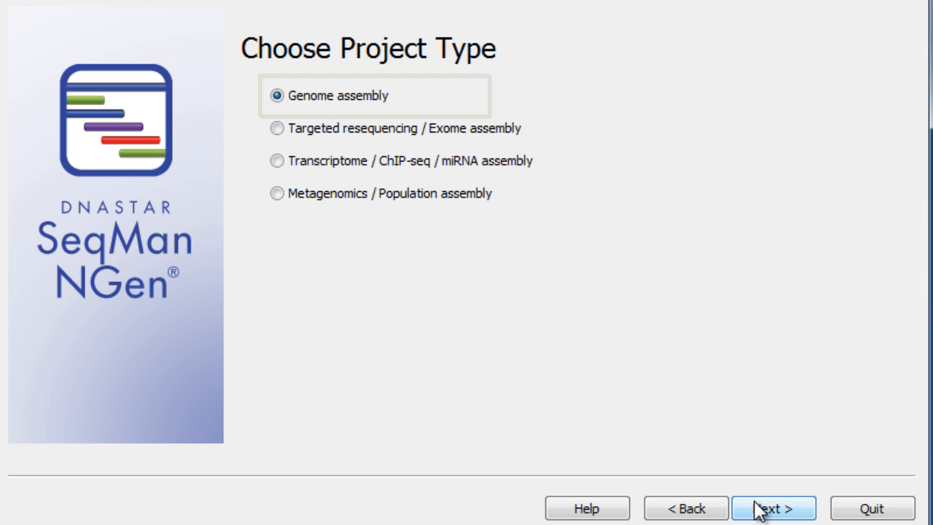
click(772, 508)
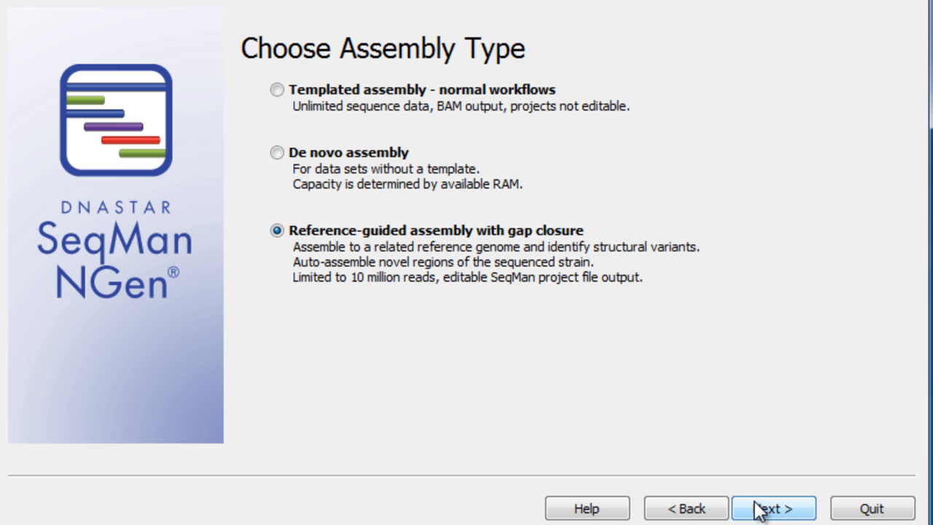
click(773, 508)
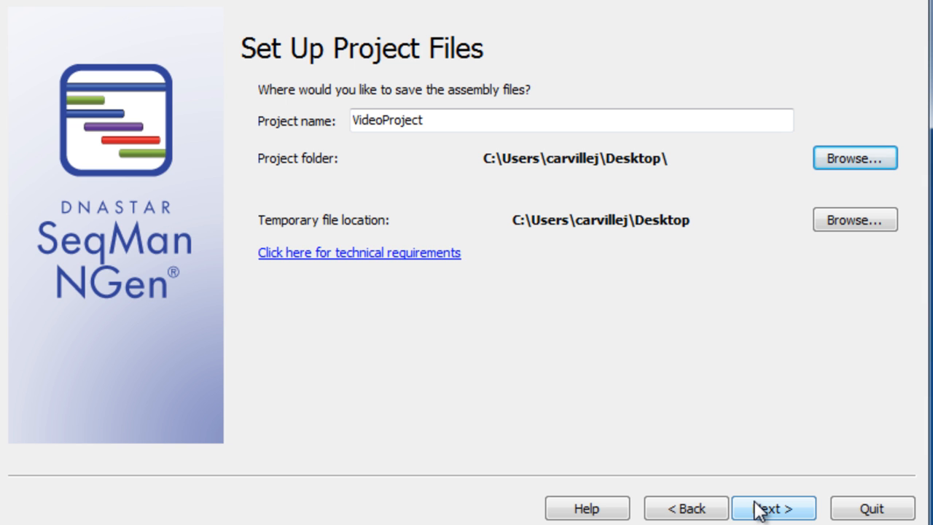
click(772, 508)
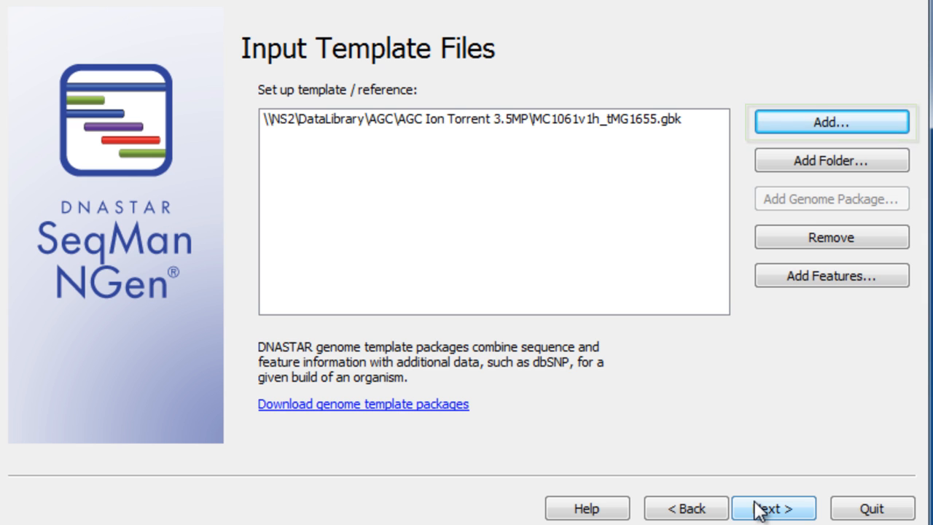
Accept MC1061v1h_tMG1655.gbk as the input template file
click(773, 508)
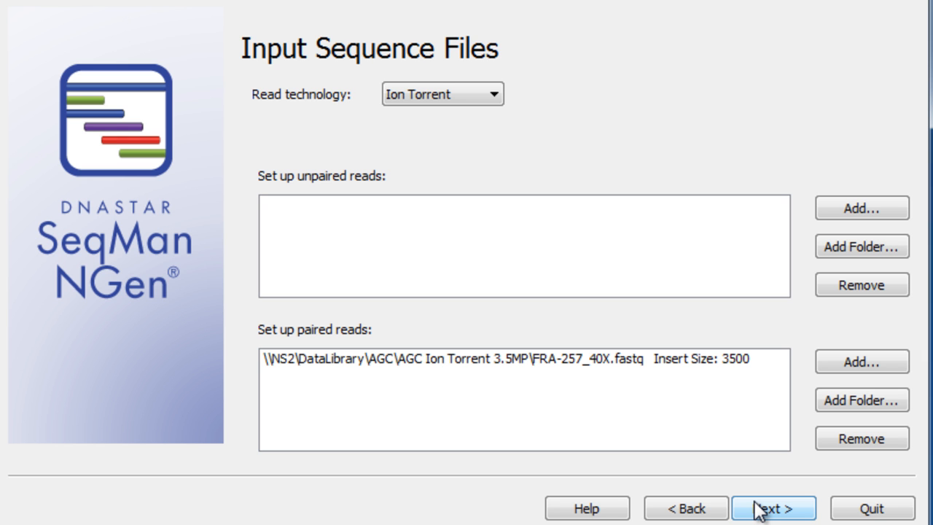
mouse_move(587, 334)
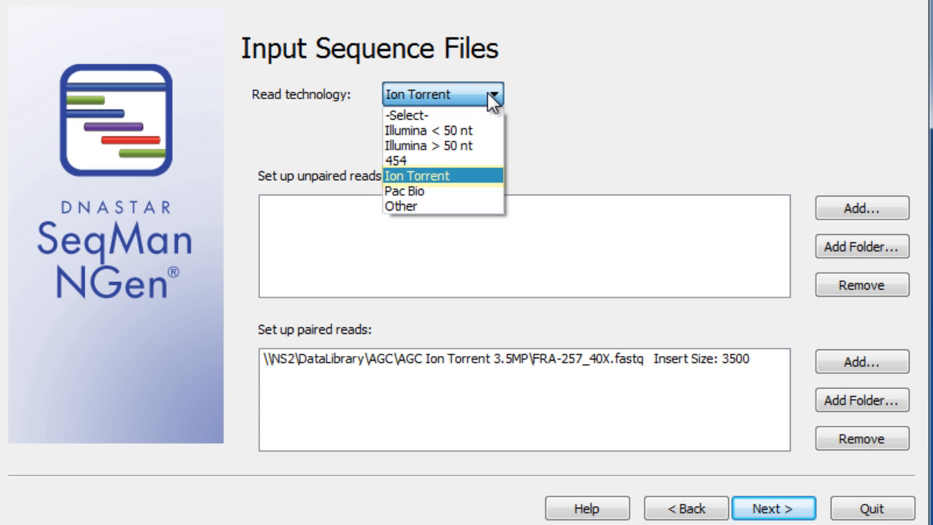
Keep Ion Torrent as read technology with the paired reads file and continue
click(416, 176)
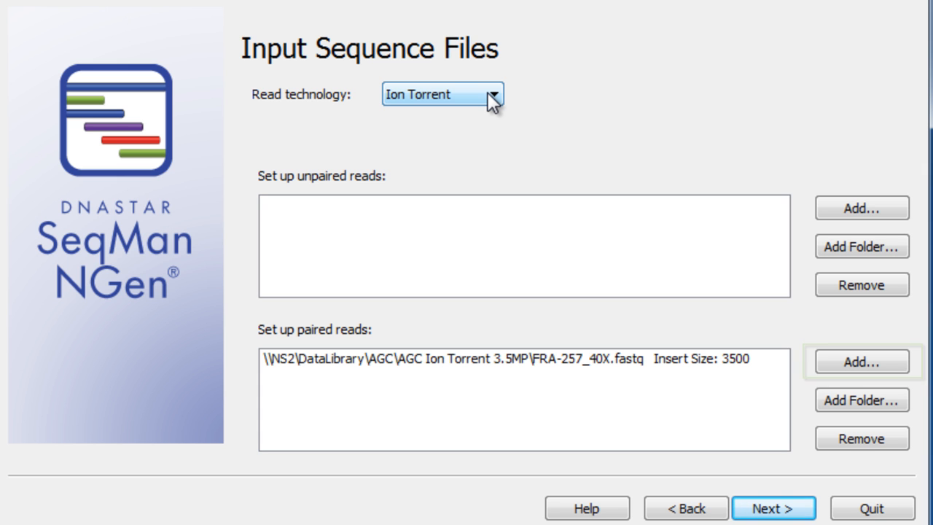
mouse_move(526, 221)
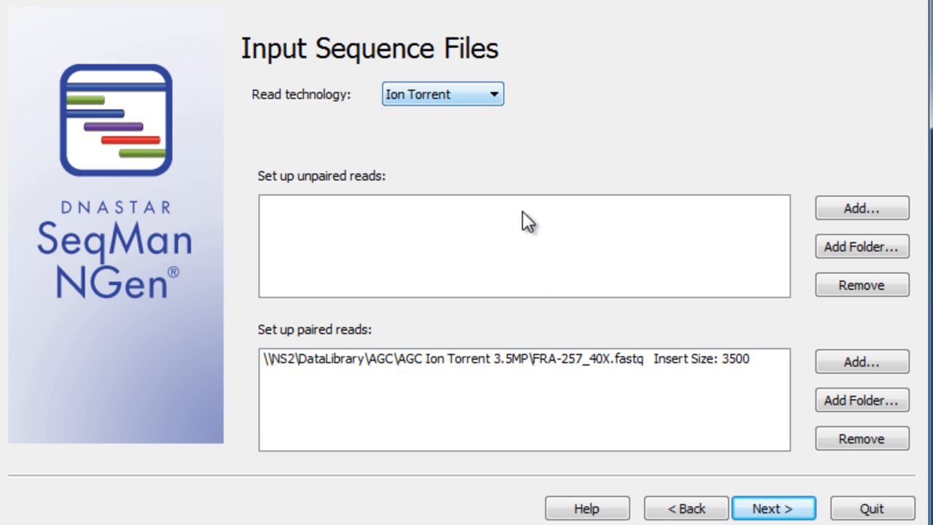
click(773, 508)
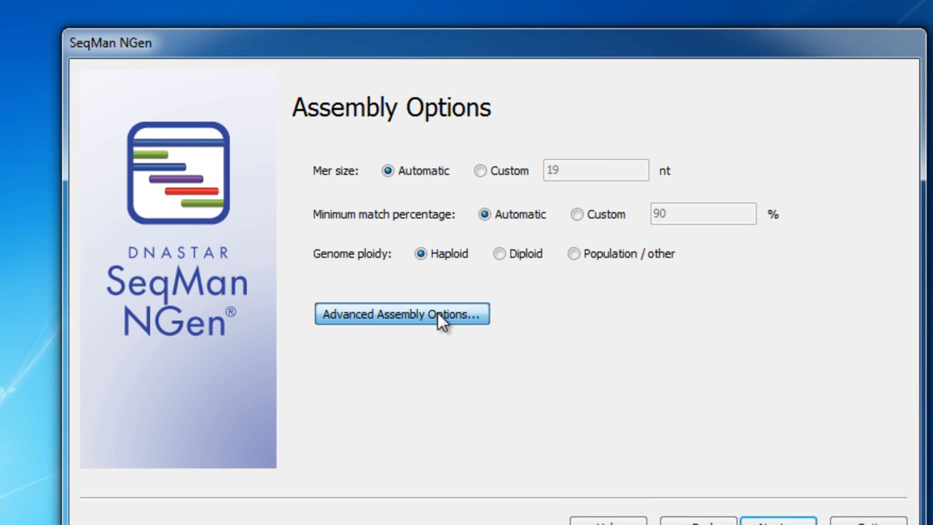
Review the advanced SNP settings without changes, then advance to the assembly summary
click(401, 313)
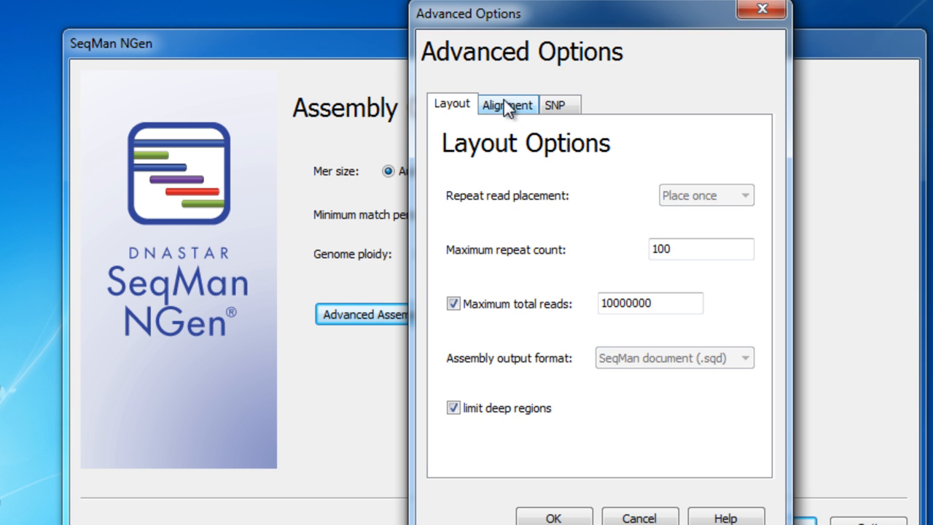
click(555, 105)
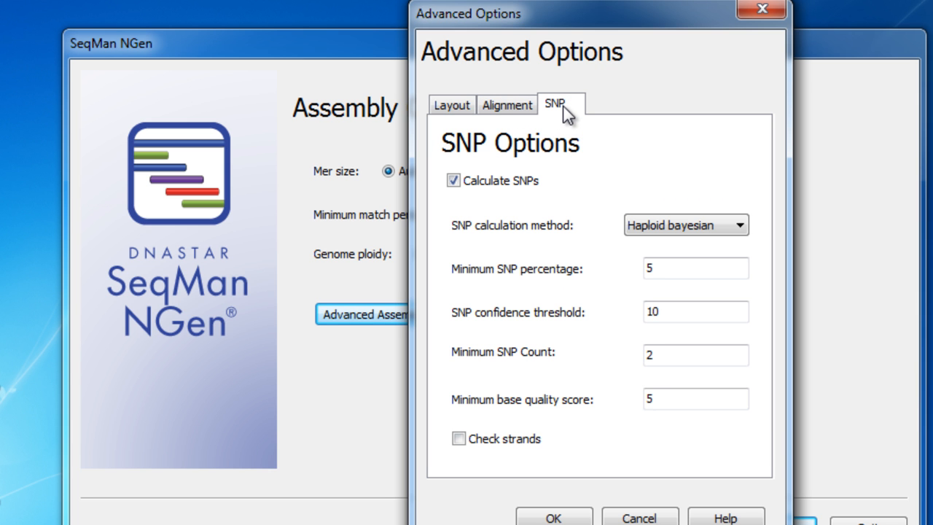
mouse_move(569, 129)
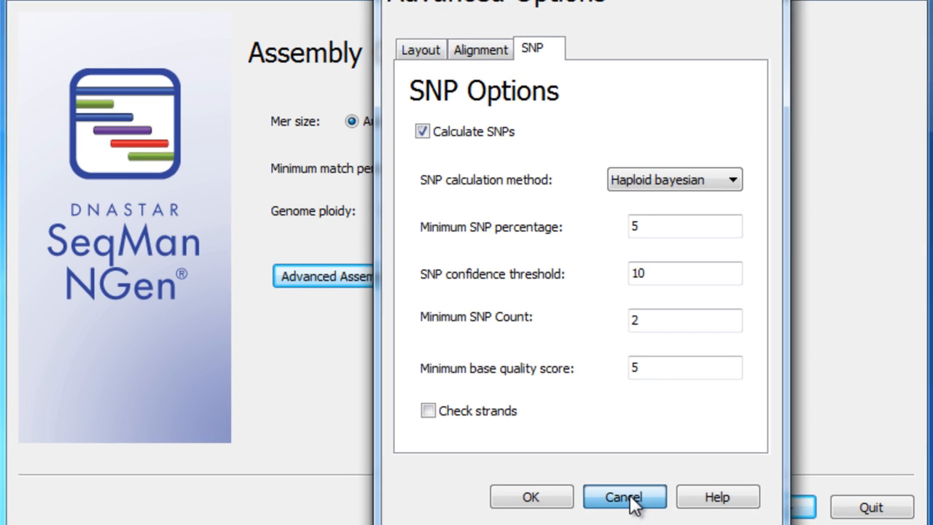
click(623, 496)
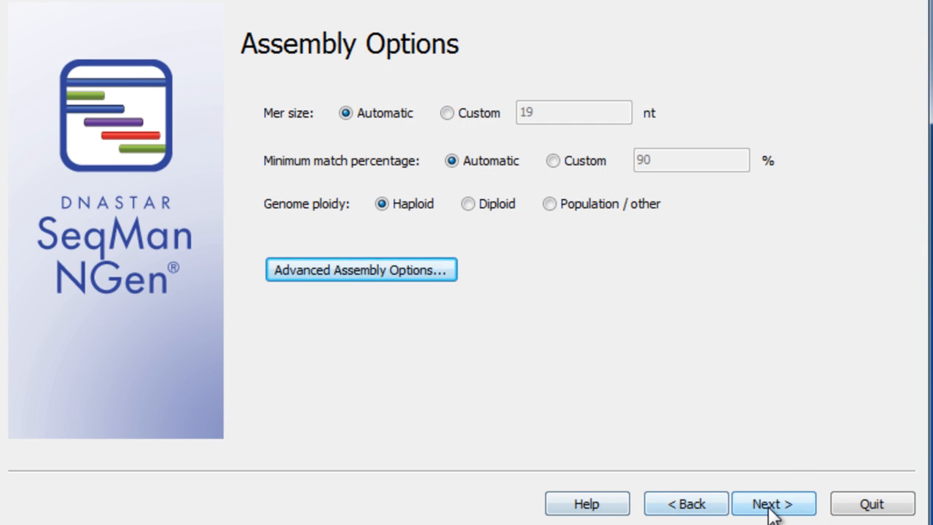
click(773, 503)
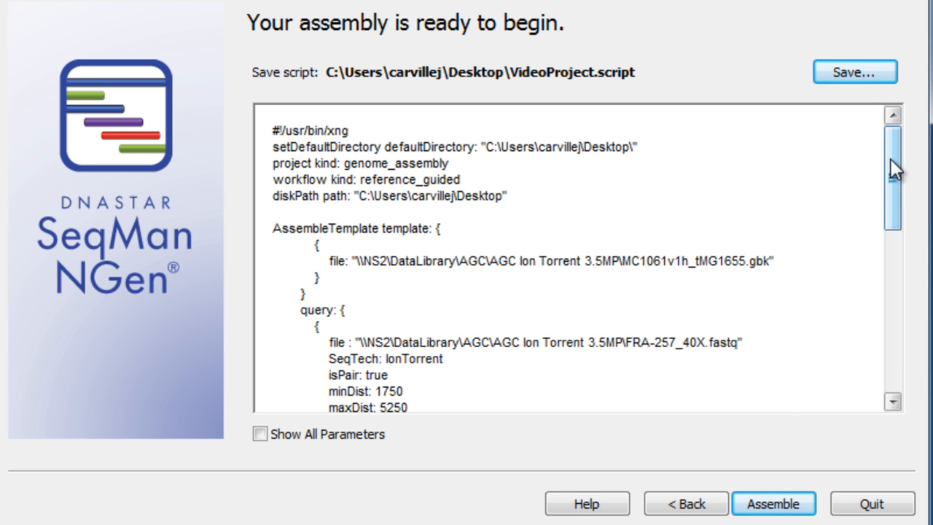
Review the VideoProject script preview and launch the assembly
scroll(down, 3)
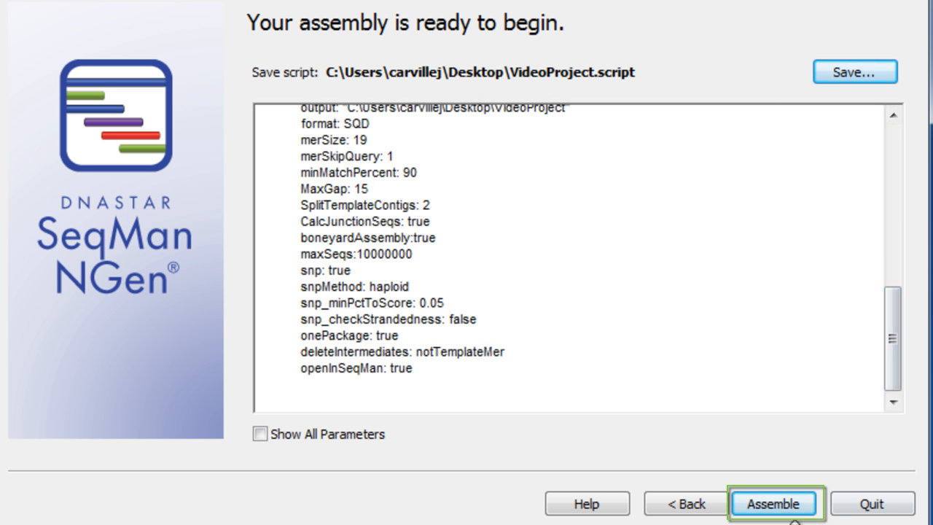
click(772, 504)
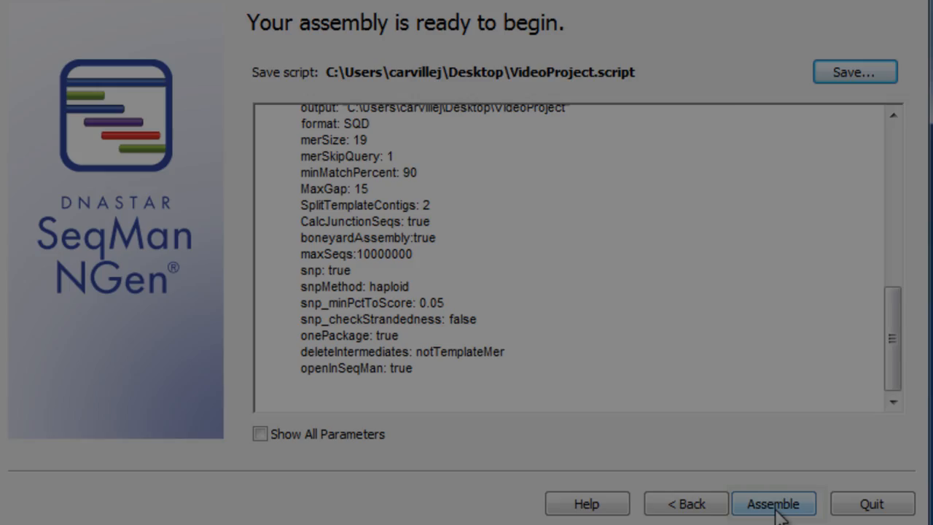
click(772, 503)
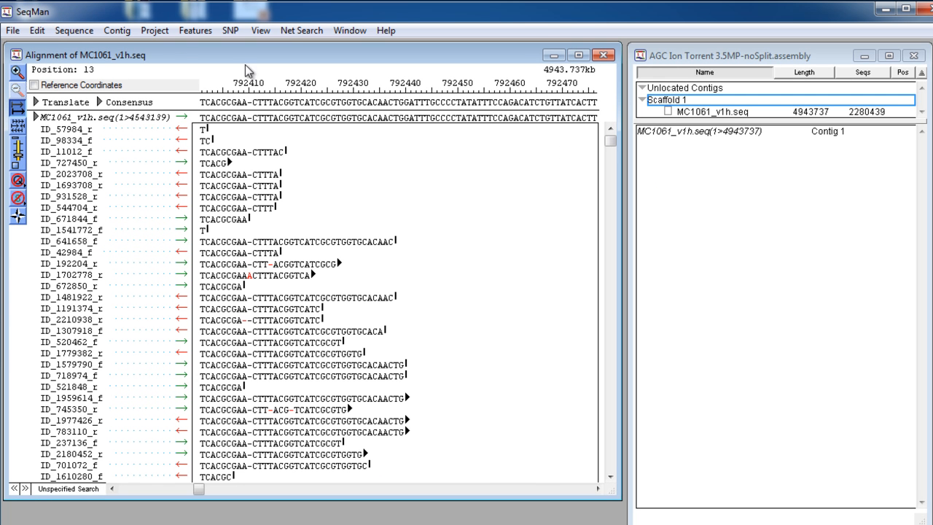
Generate the Contig Structural Variation Report and scroll through its insertions, deletions and indels
click(117, 30)
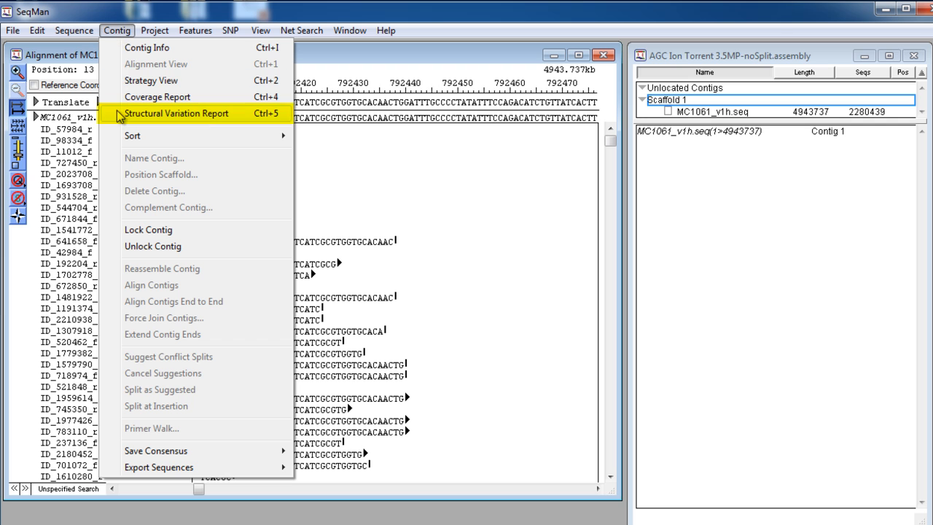
click(176, 113)
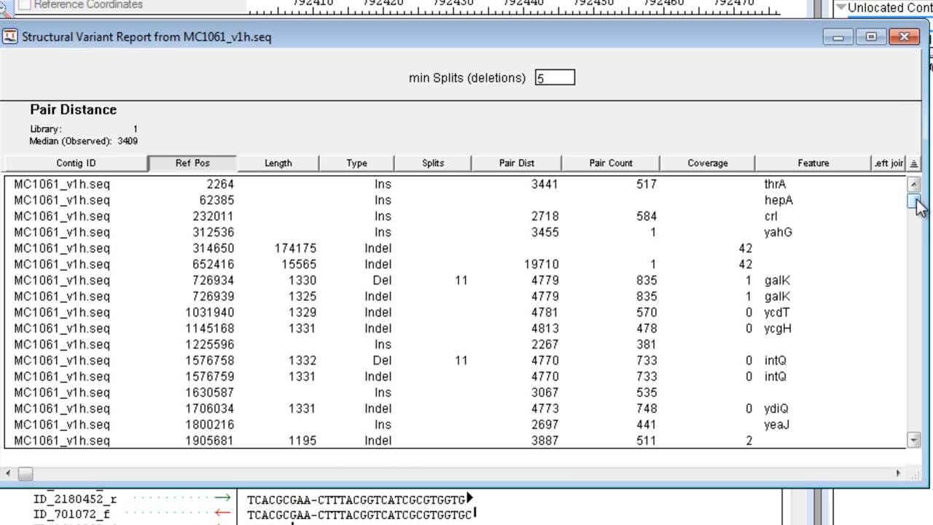
scroll(down, 3)
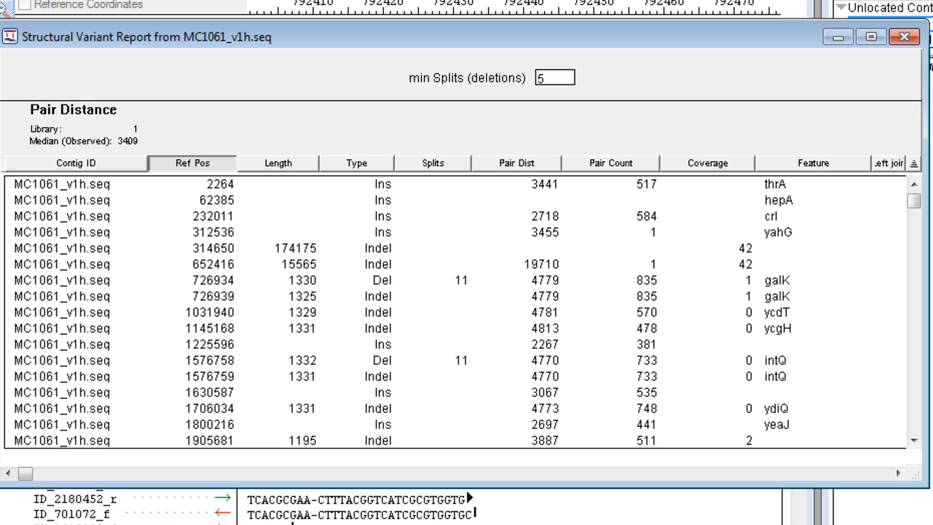
click(219, 200)
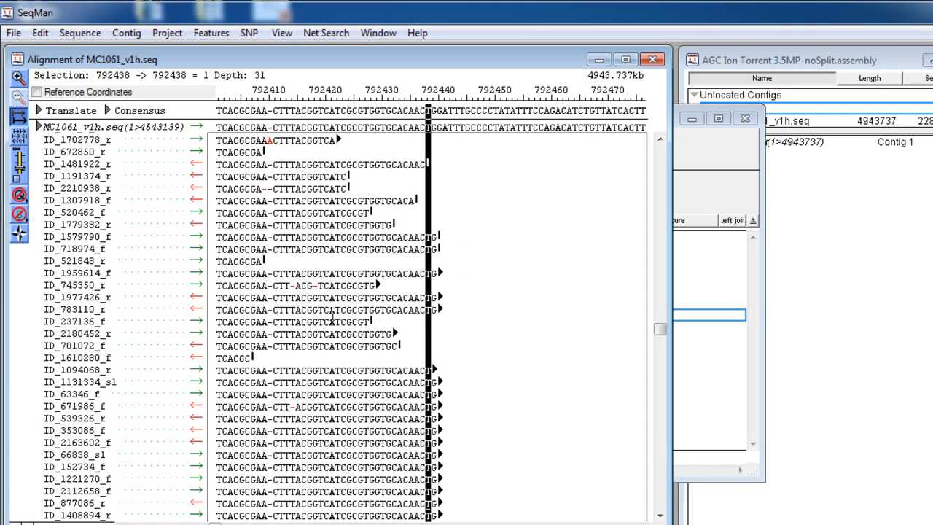
Open Contig > Strategy View at alignment position 792438
click(126, 33)
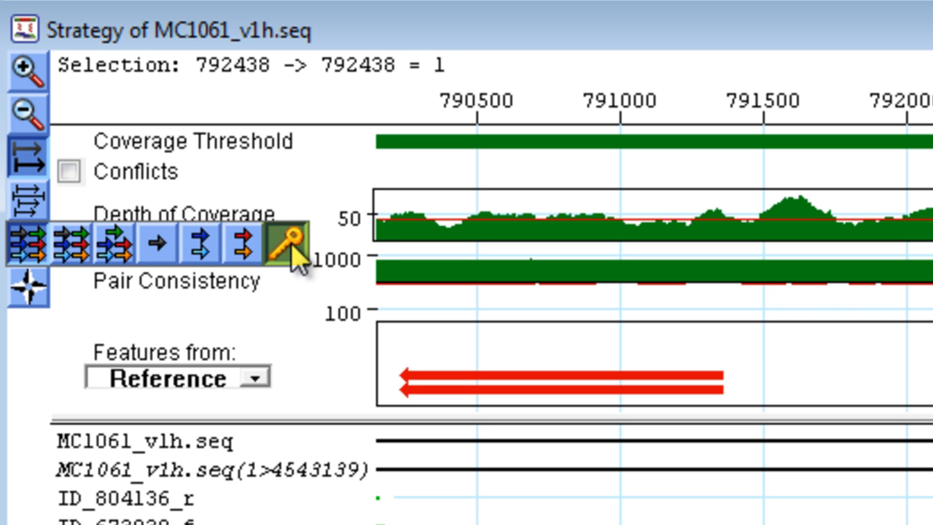
Filter the strategy view to Split Sequence reads and scroll to see them all
click(282, 243)
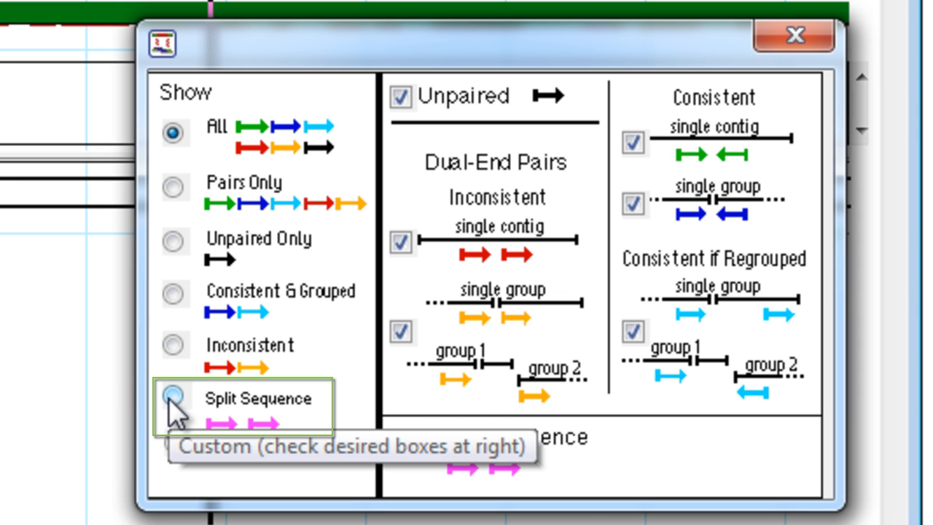
click(174, 398)
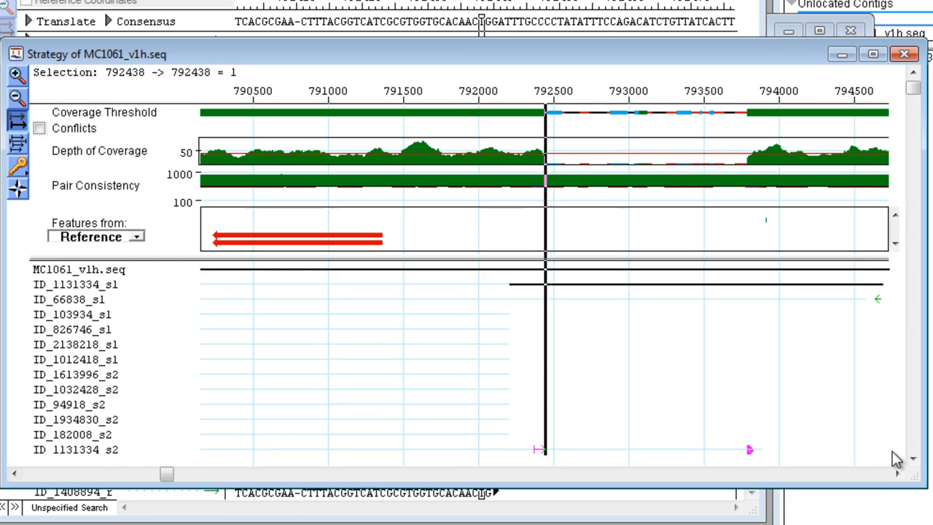
click(913, 460)
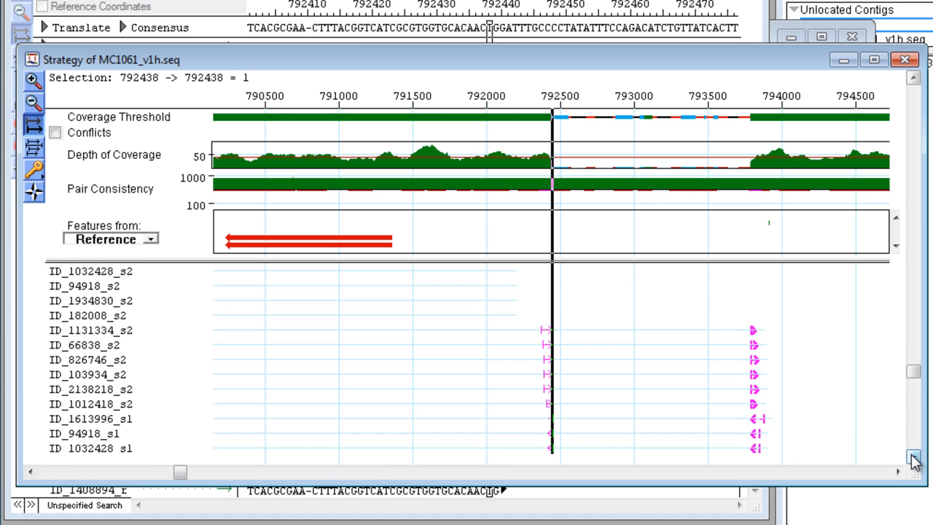
click(913, 461)
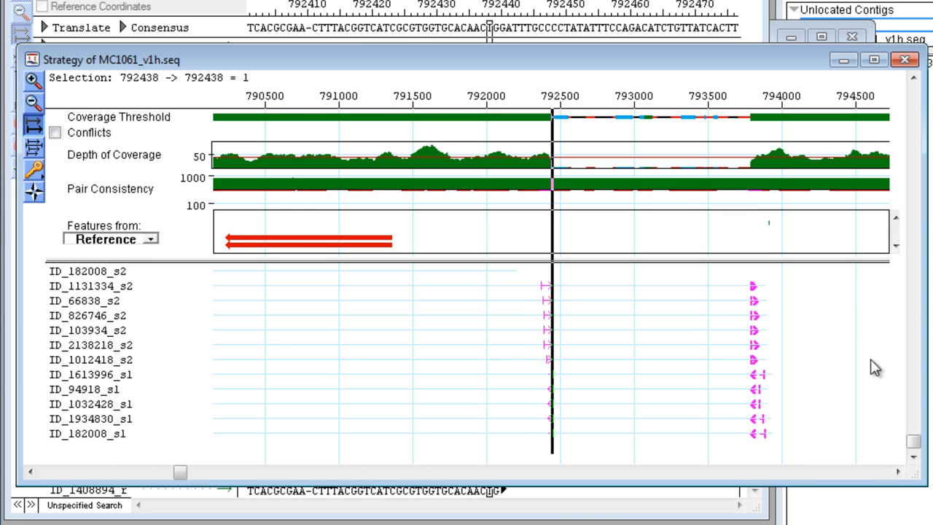